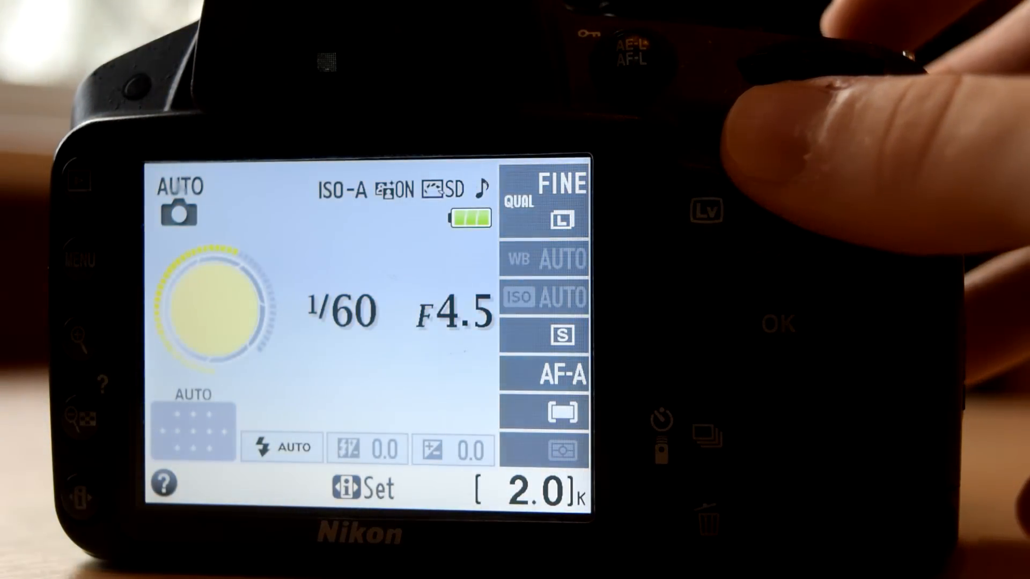
{"action": "left_click", "coordinate": [705, 209]}
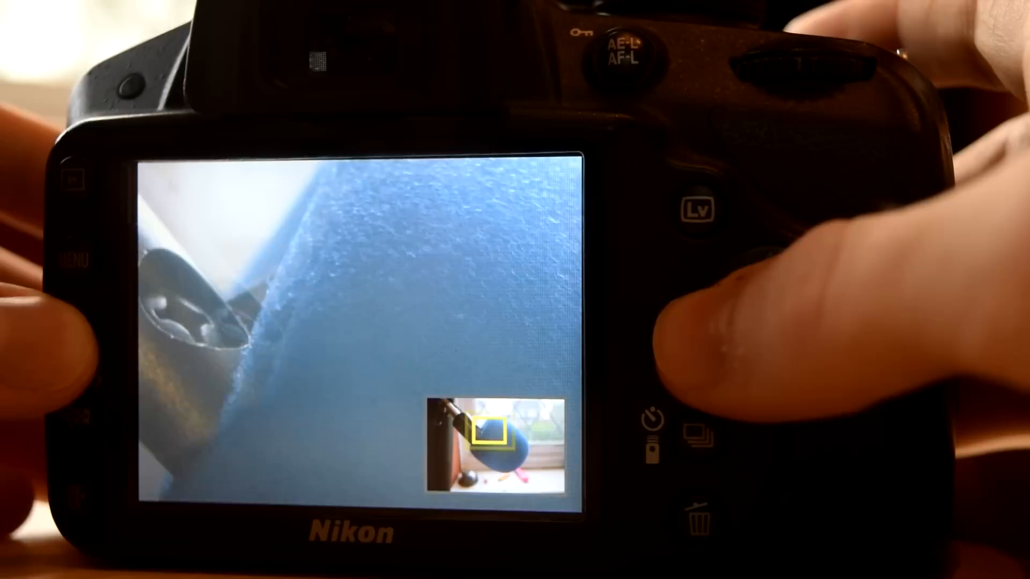